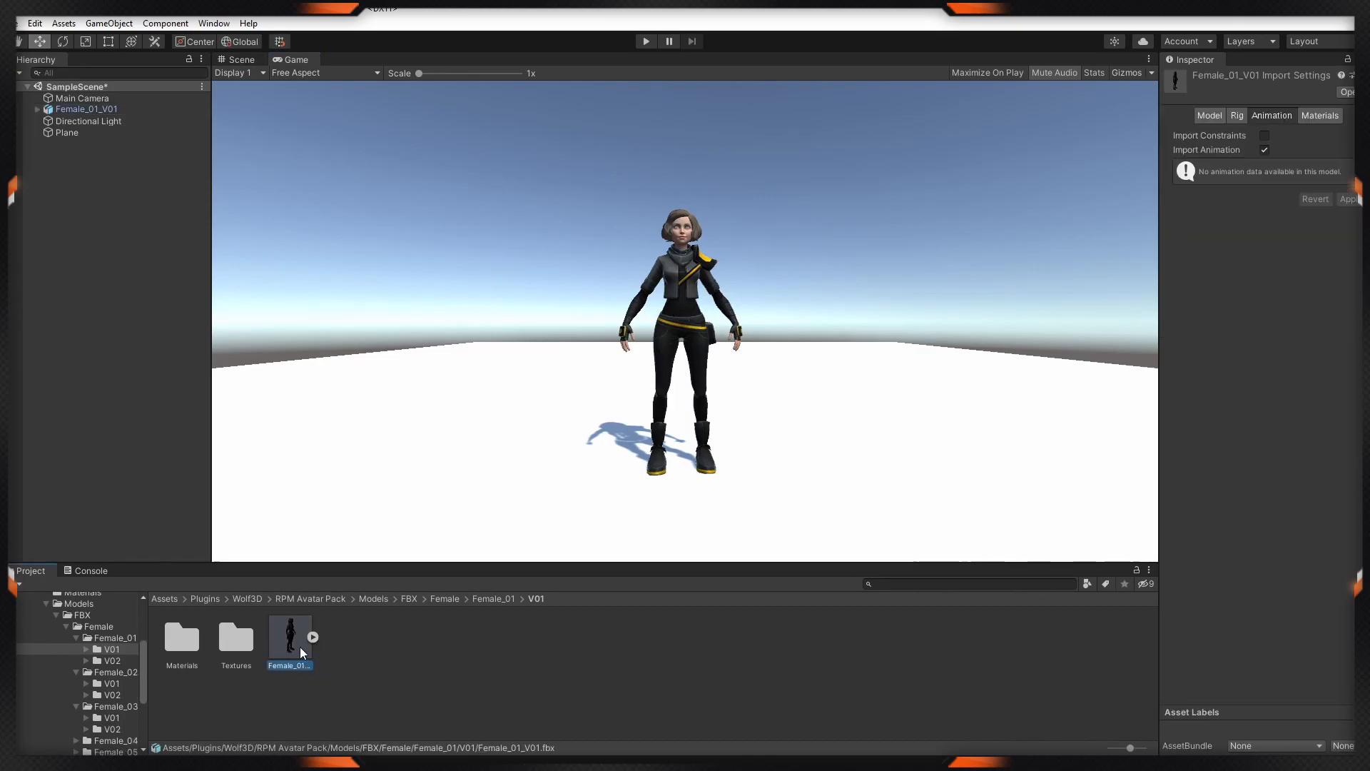
Step: Reveal the Female_01_V01 FBX model in the system file explorer
{"action": "right_click", "coordinate": [288, 636]}
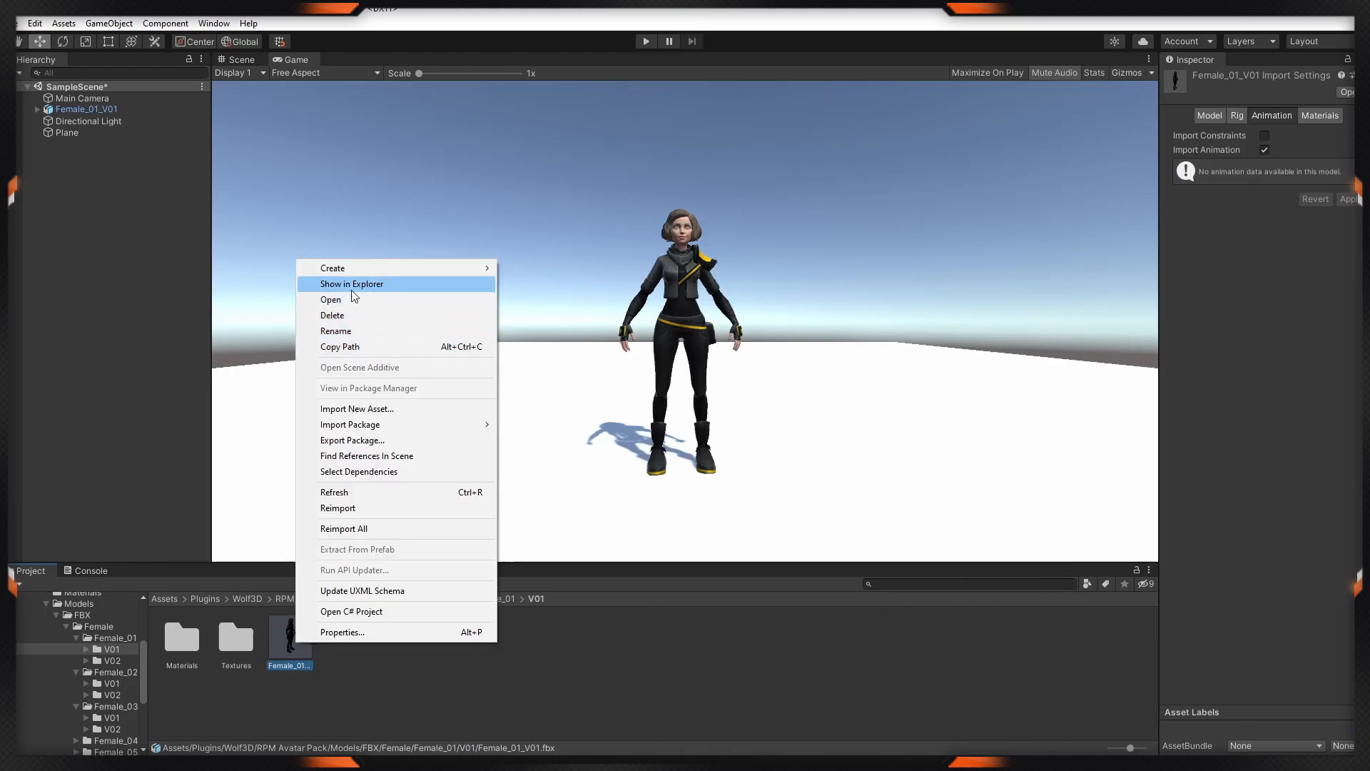
{"action": "left_click", "coordinate": [351, 283]}
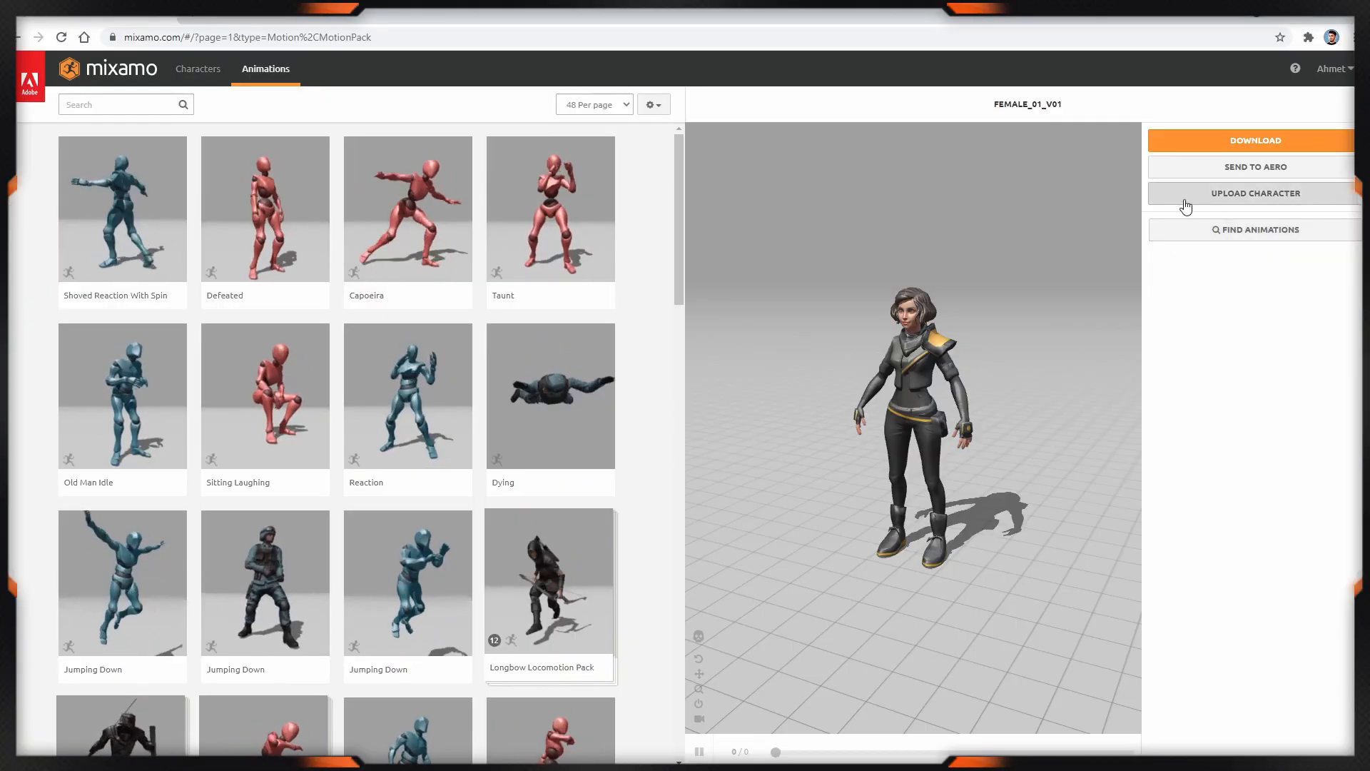
Step: Upload the Female_01_V01 FBX, accept the auto-rig preview and confirm it as the active character
{"action": "left_click", "coordinate": [1254, 192]}
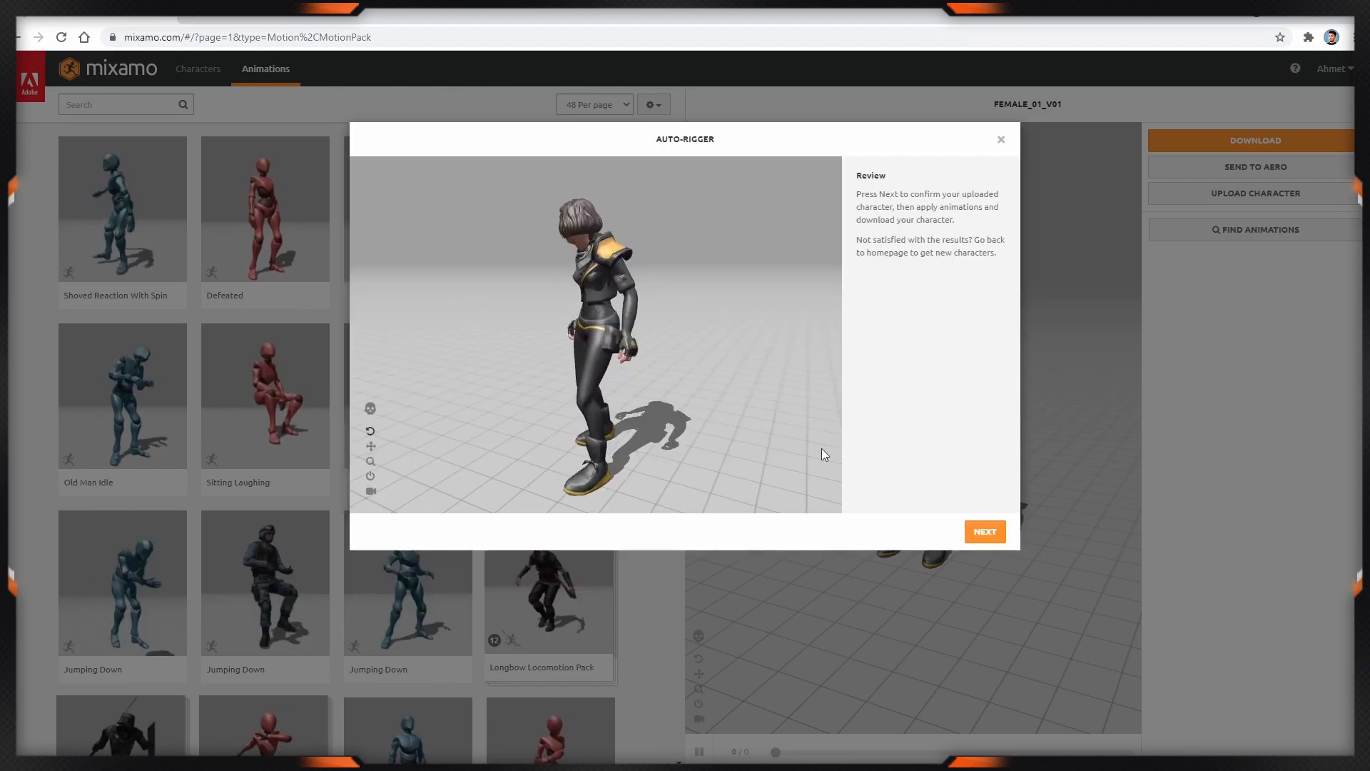
{"action": "left_click", "coordinate": [984, 531]}
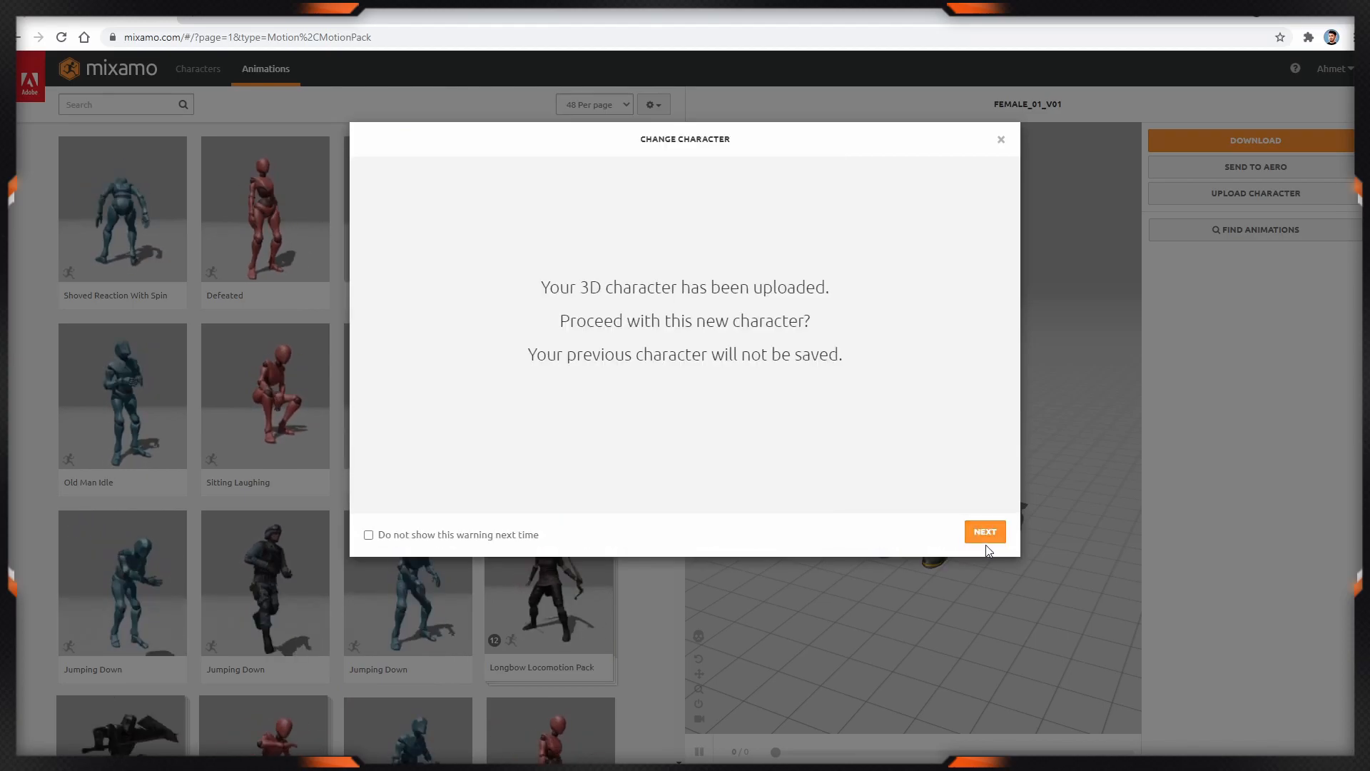
{"action": "left_click", "coordinate": [983, 531]}
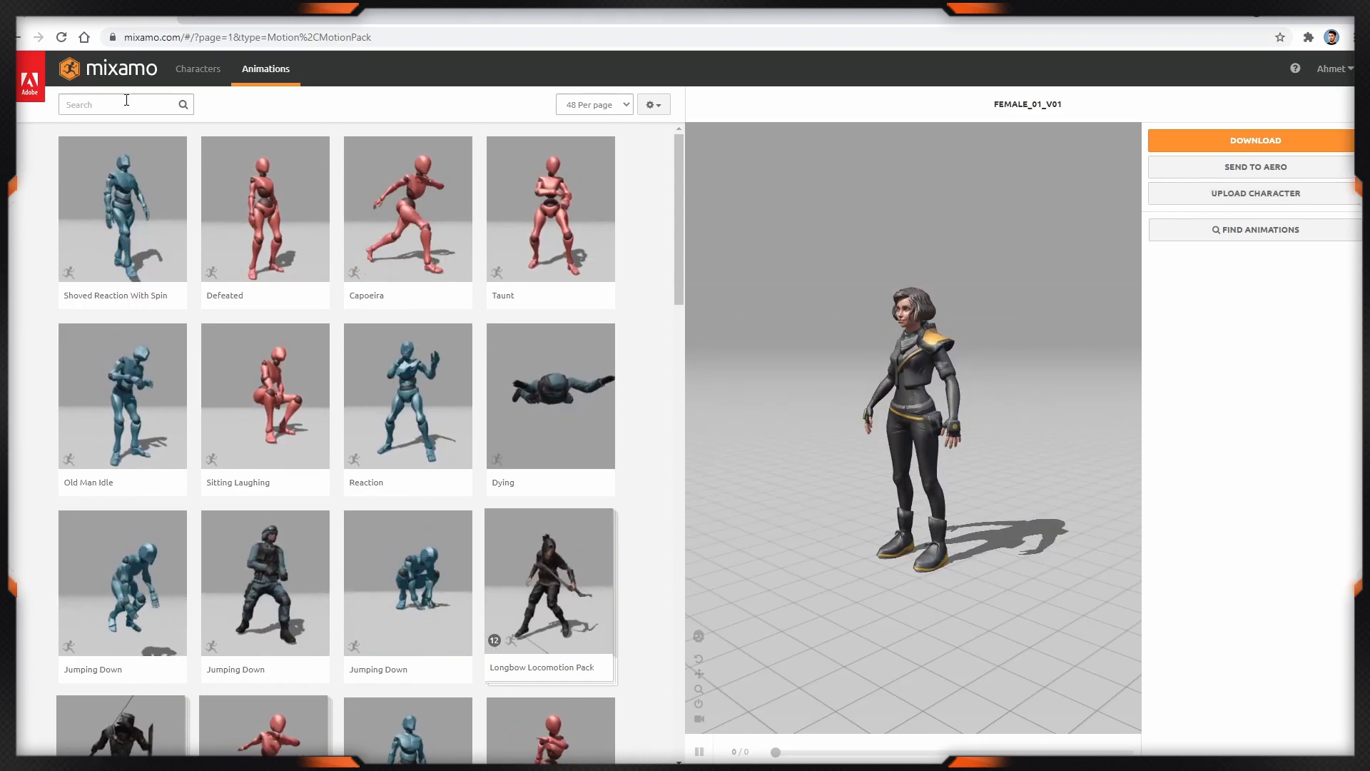
Step: Search the library for 'dance' and start the Hip Hop Dancing download
{"action": "left_click", "coordinate": [118, 104]}
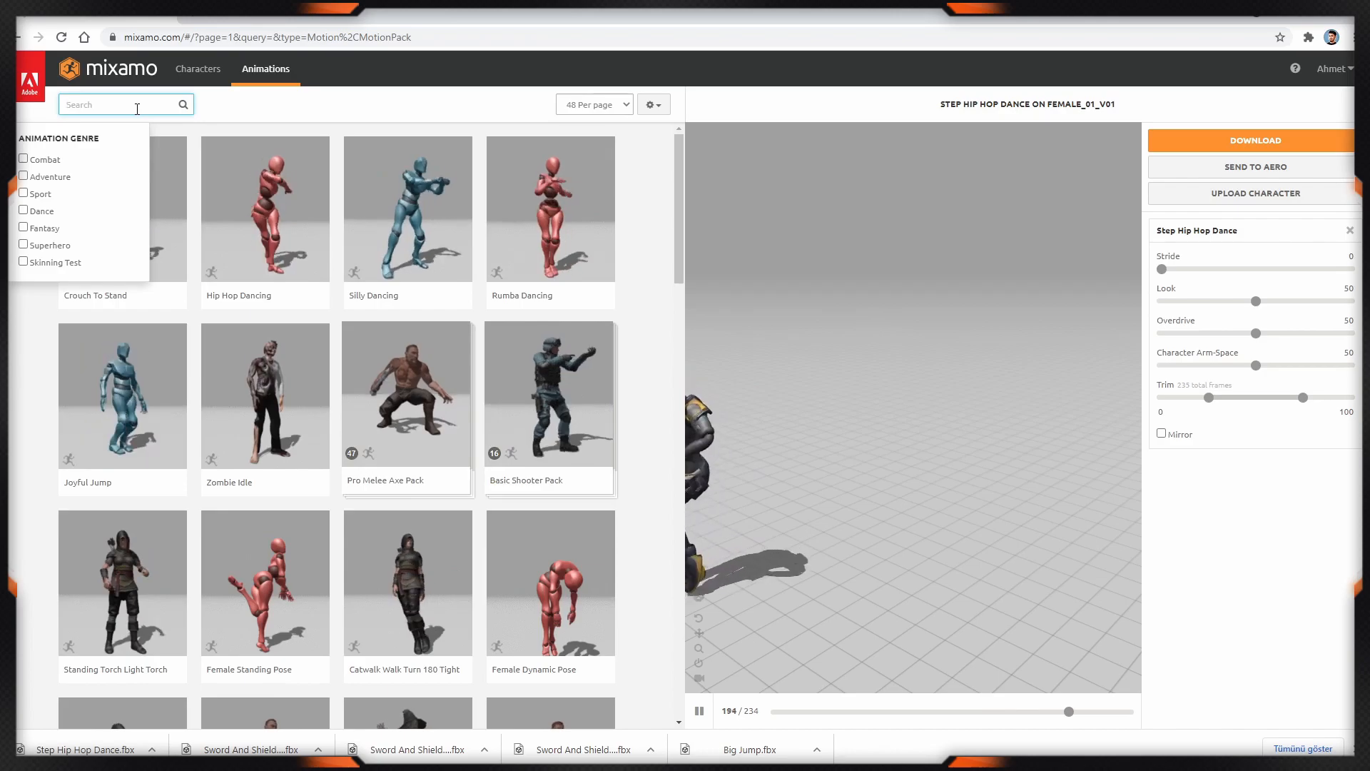
{"action": "type", "text": "dance"}
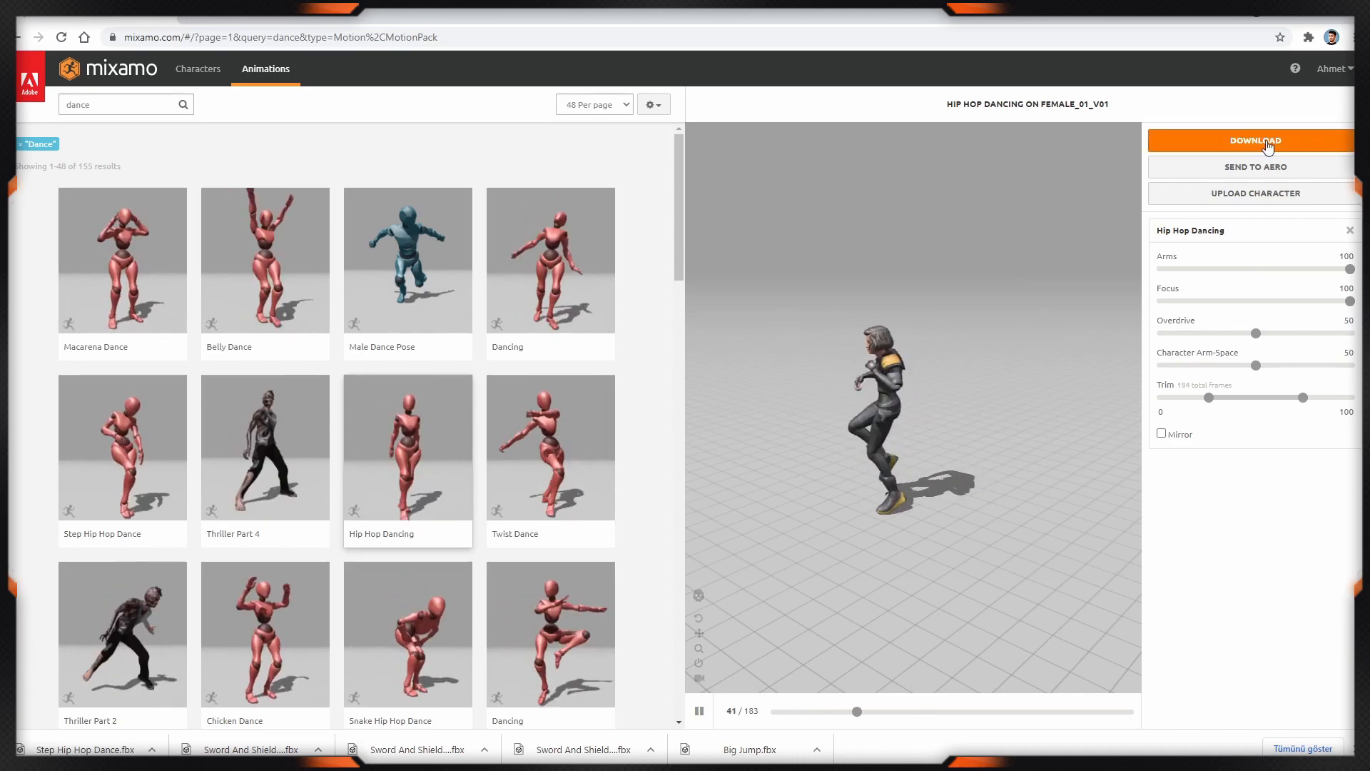
{"action": "left_click", "coordinate": [1253, 140]}
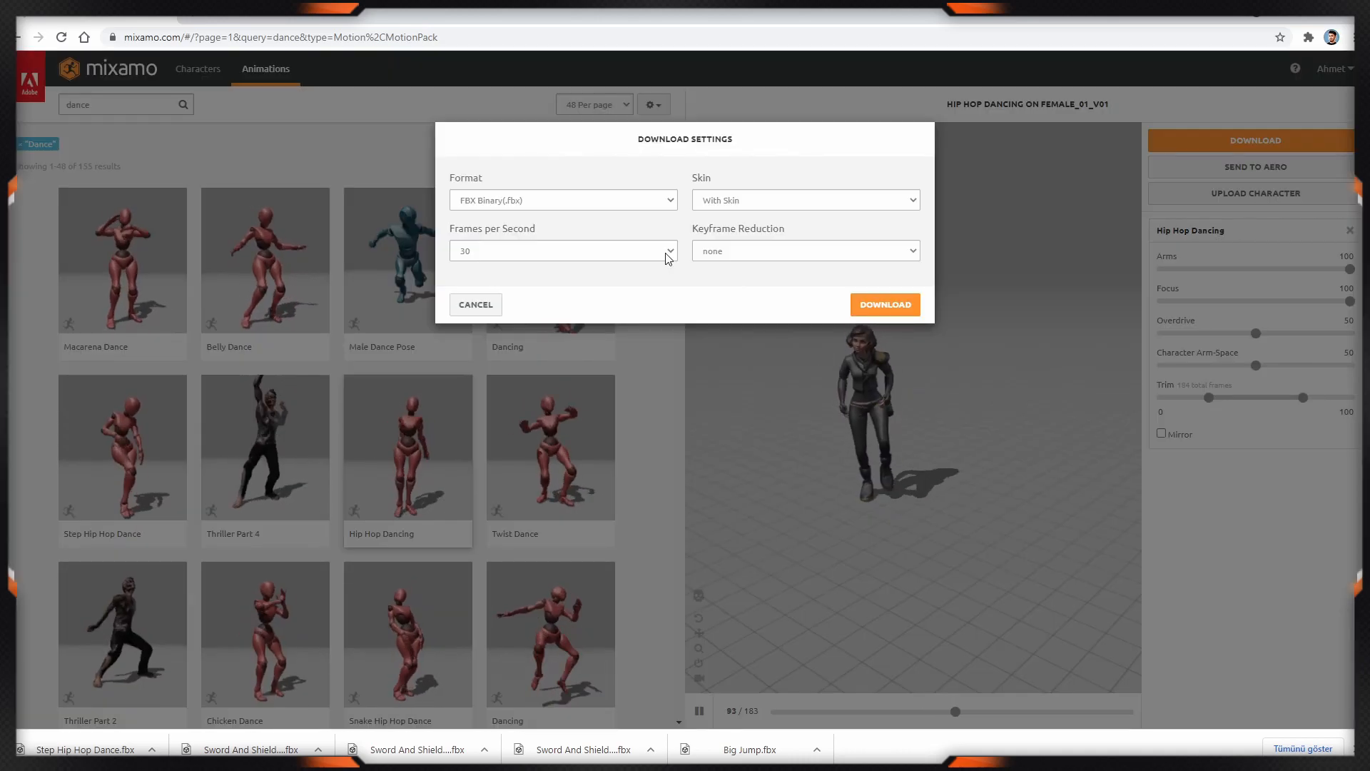
Step: Export Hip Hop Dancing as FBX at 60 fps without skin
{"action": "left_click", "coordinate": [562, 251]}
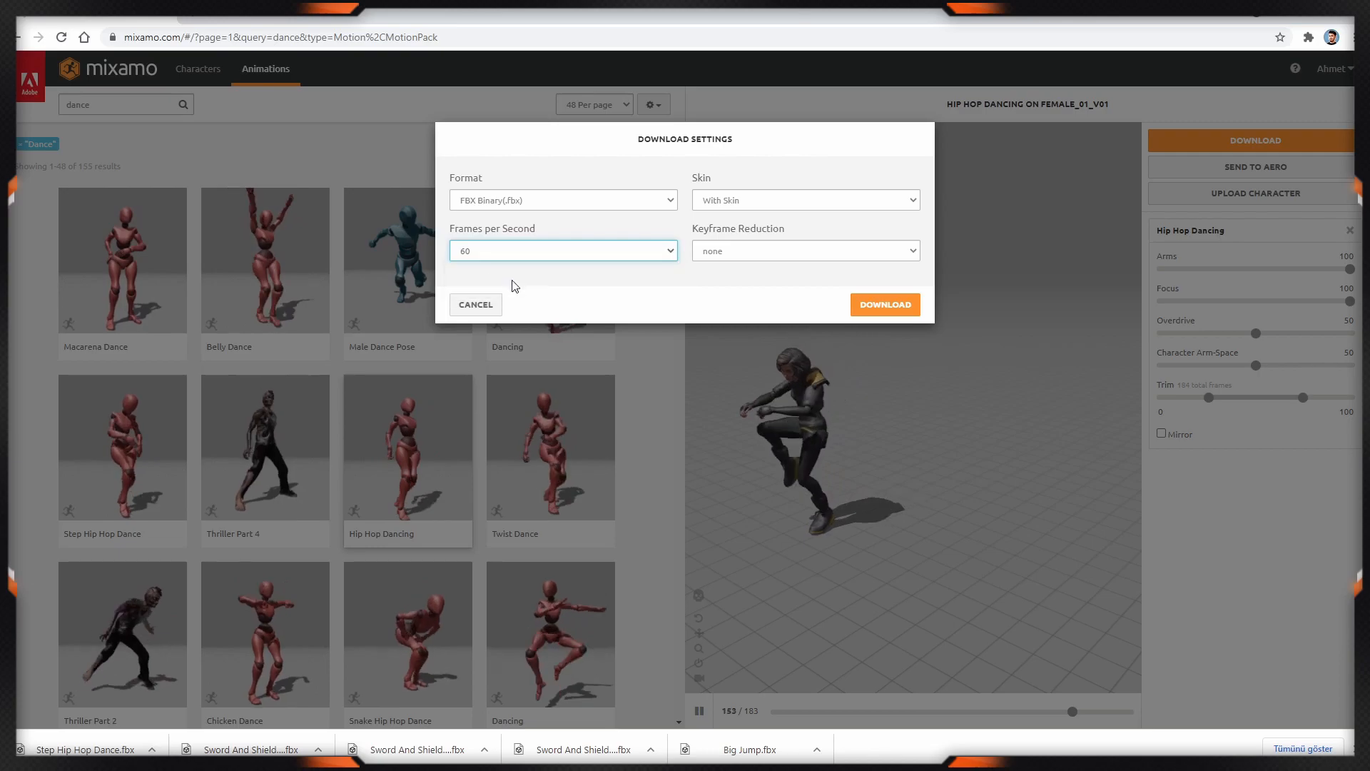
{"action": "left_click", "coordinate": [803, 200]}
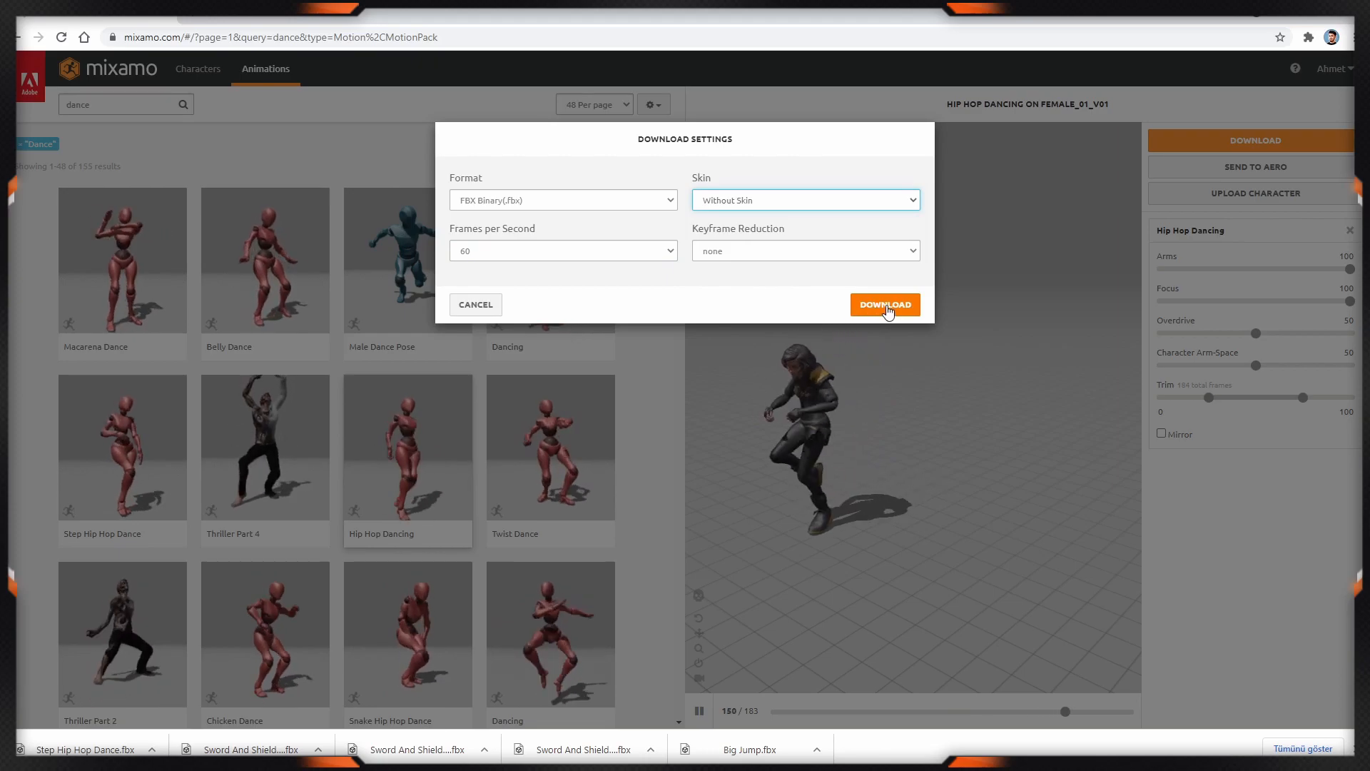
{"action": "left_click", "coordinate": [884, 304]}
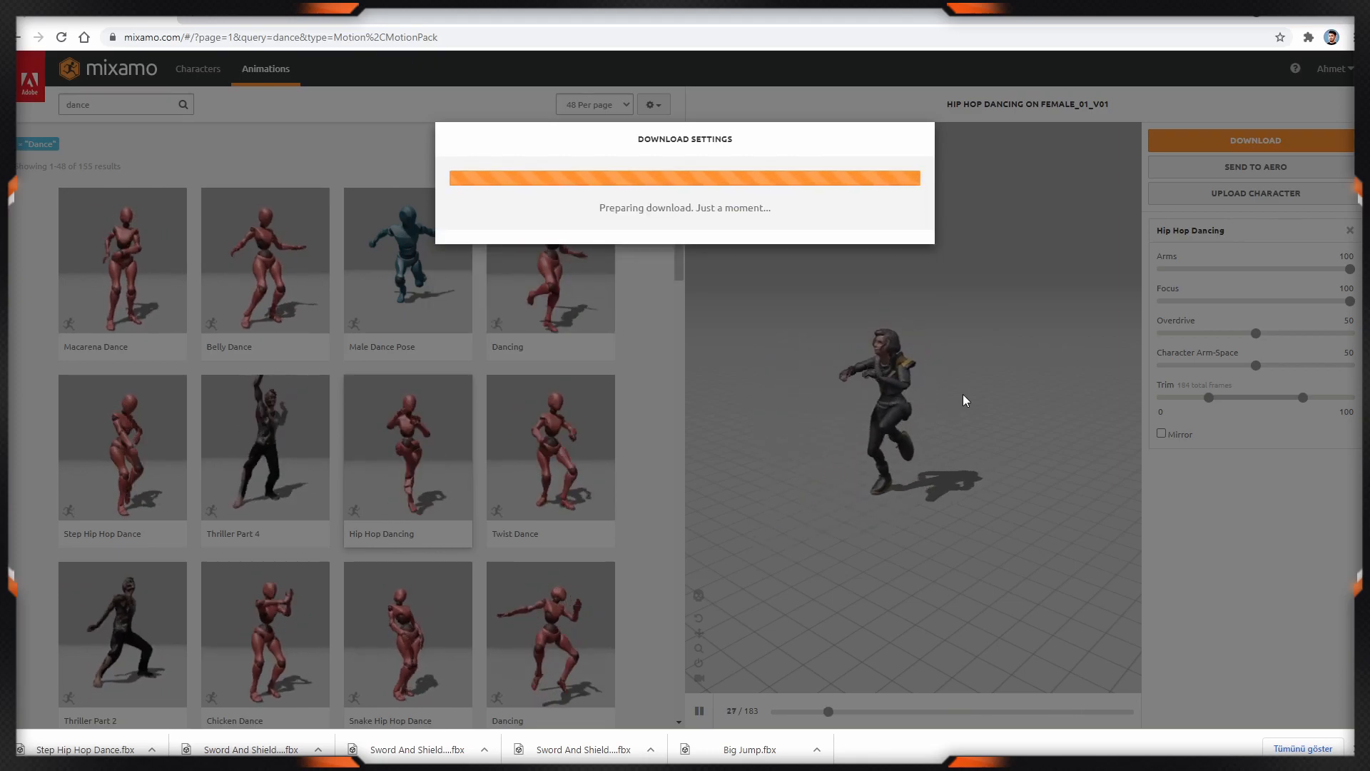
{"action": "left_click", "coordinate": [126, 104]}
{"action": "type", "text": "walk"}
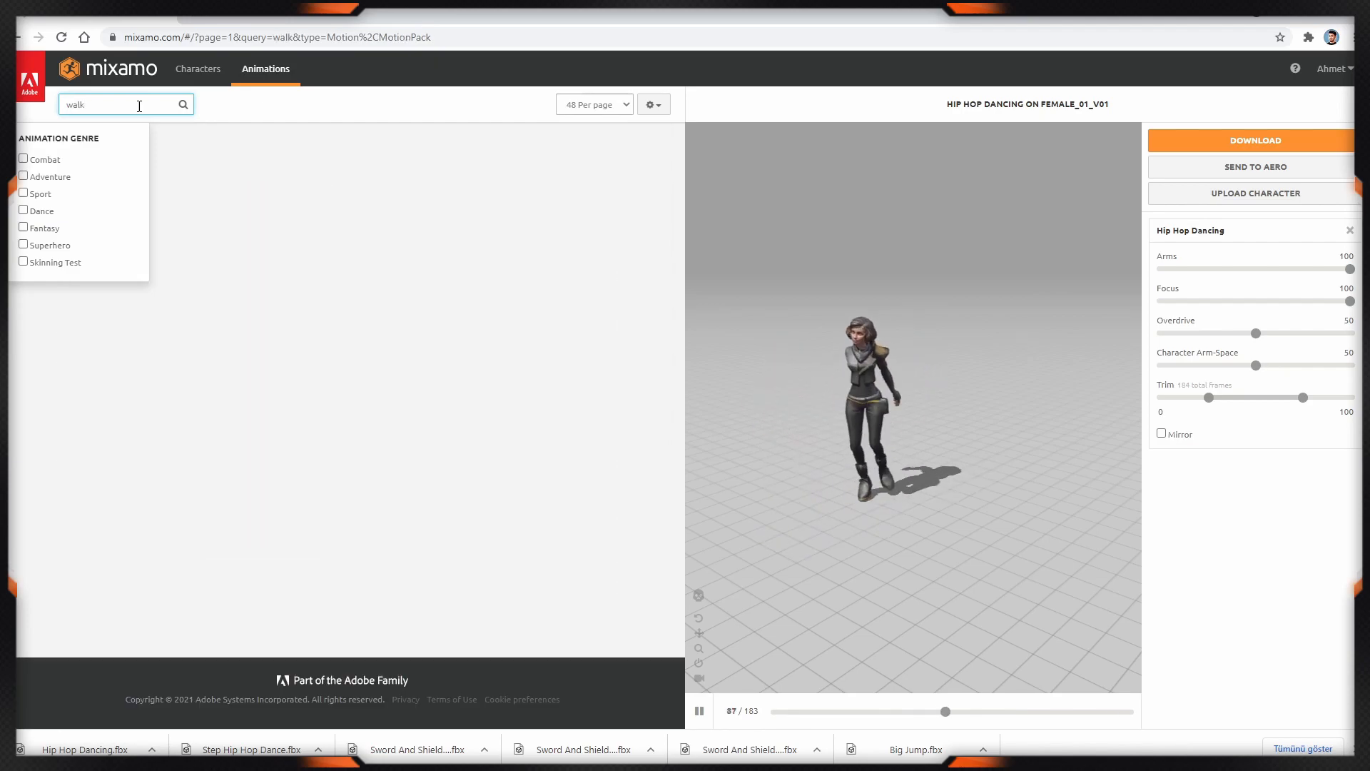
Step: Download Female Tough Walk set to In Place, keeping 60 fps without skin
{"action": "left_click", "coordinate": [121, 445]}
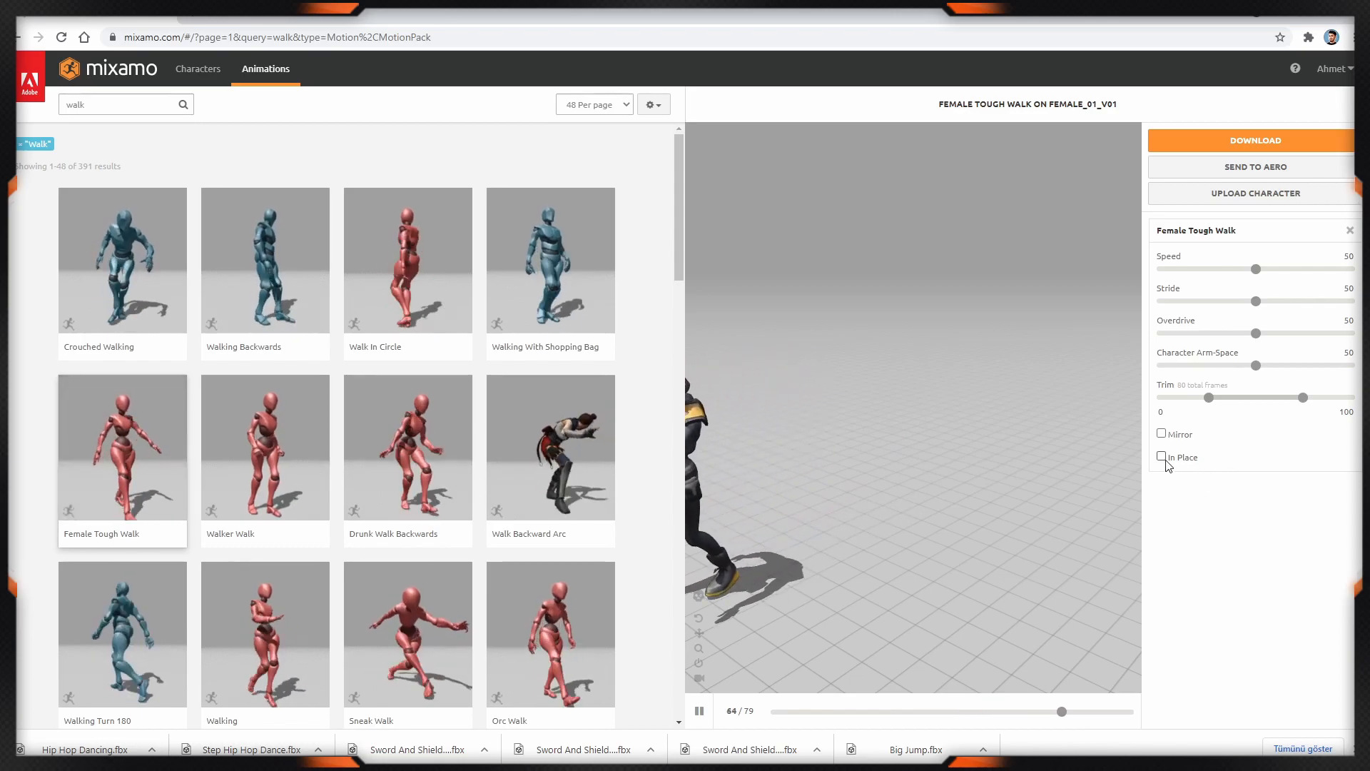
{"action": "left_click", "coordinate": [1162, 457]}
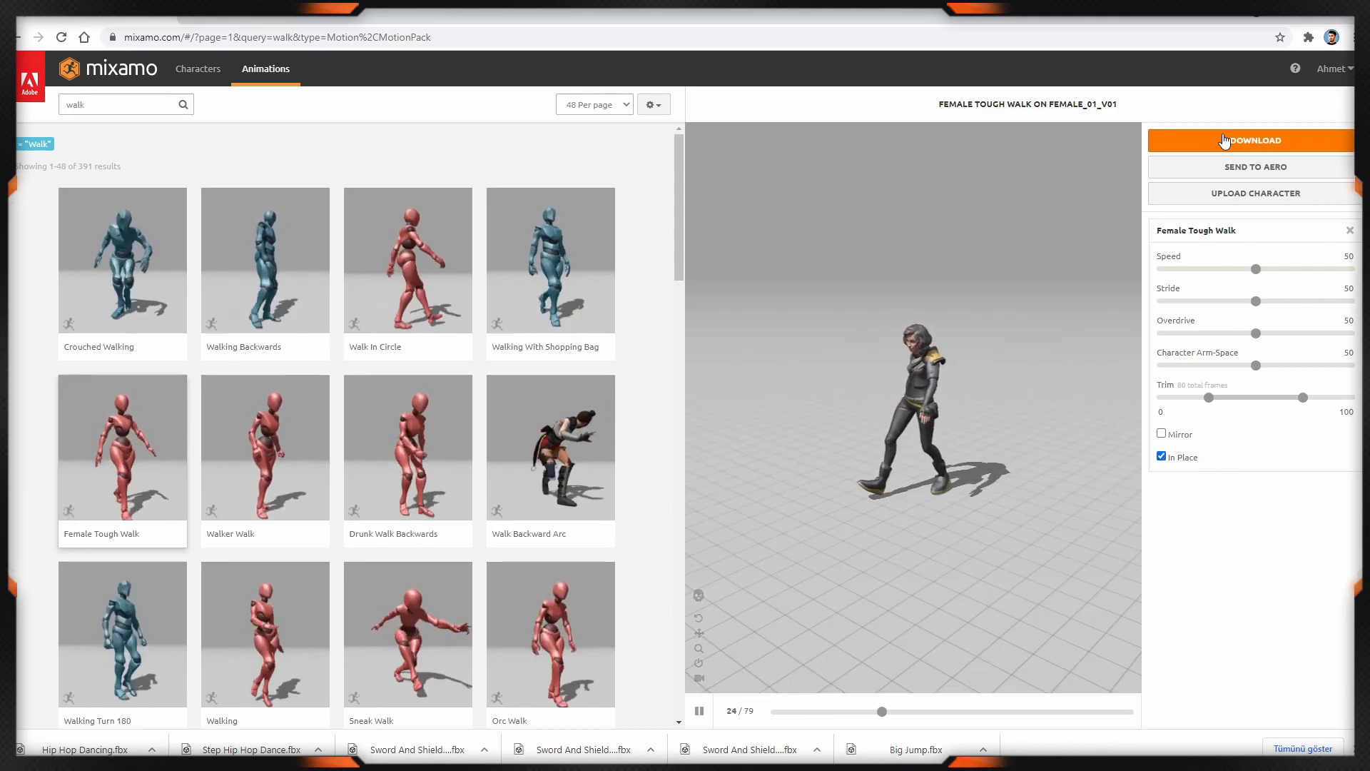
{"action": "left_click", "coordinate": [1252, 140]}
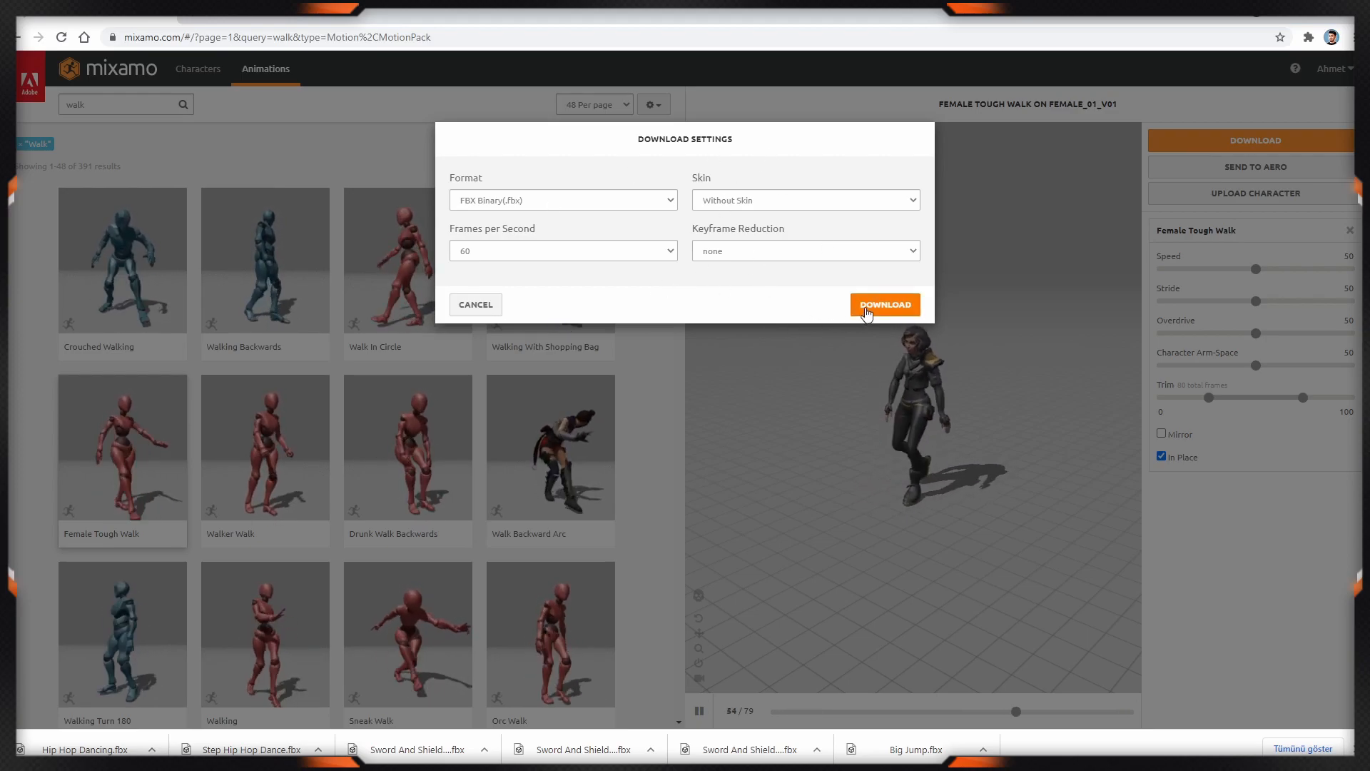
{"action": "left_click", "coordinate": [885, 304]}
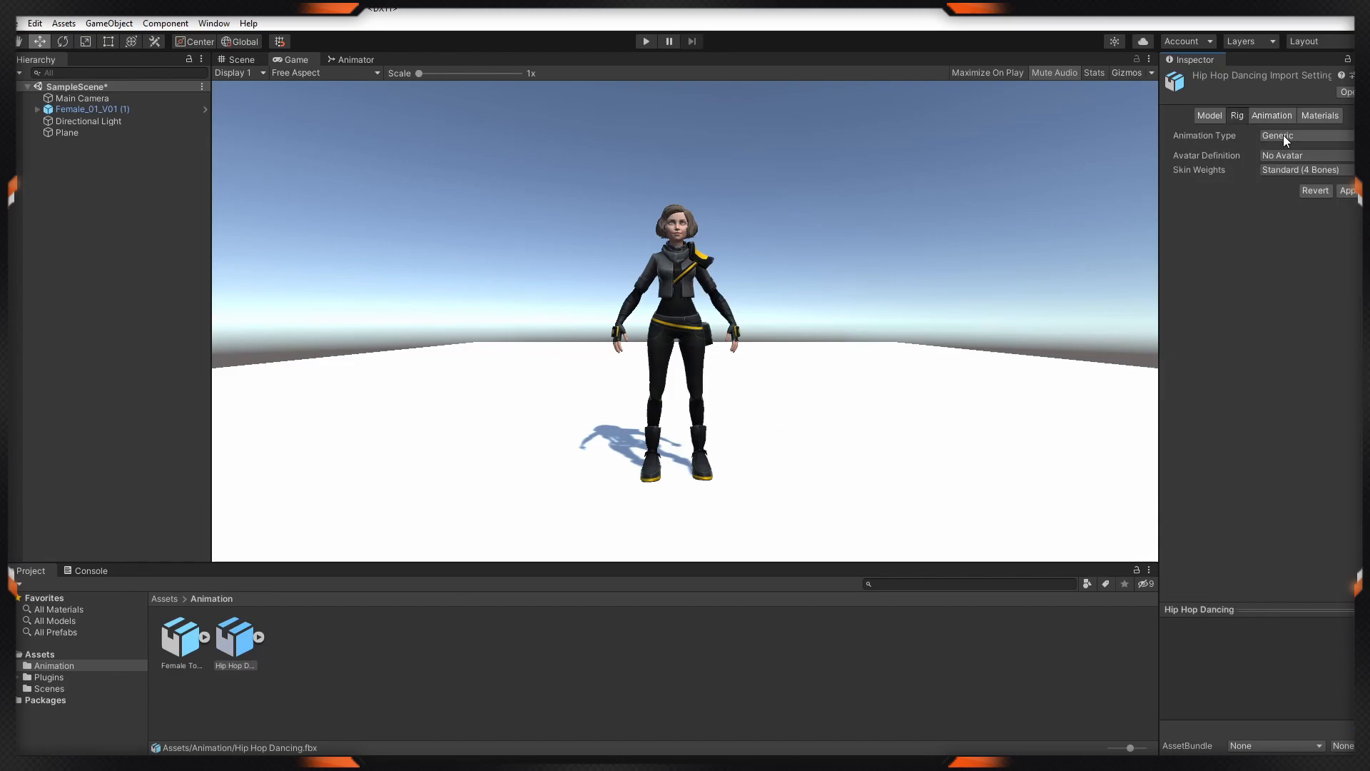
Step: Review the Hip Hop Dancing clip's Rig import settings
{"action": "left_click", "coordinate": [1302, 136]}
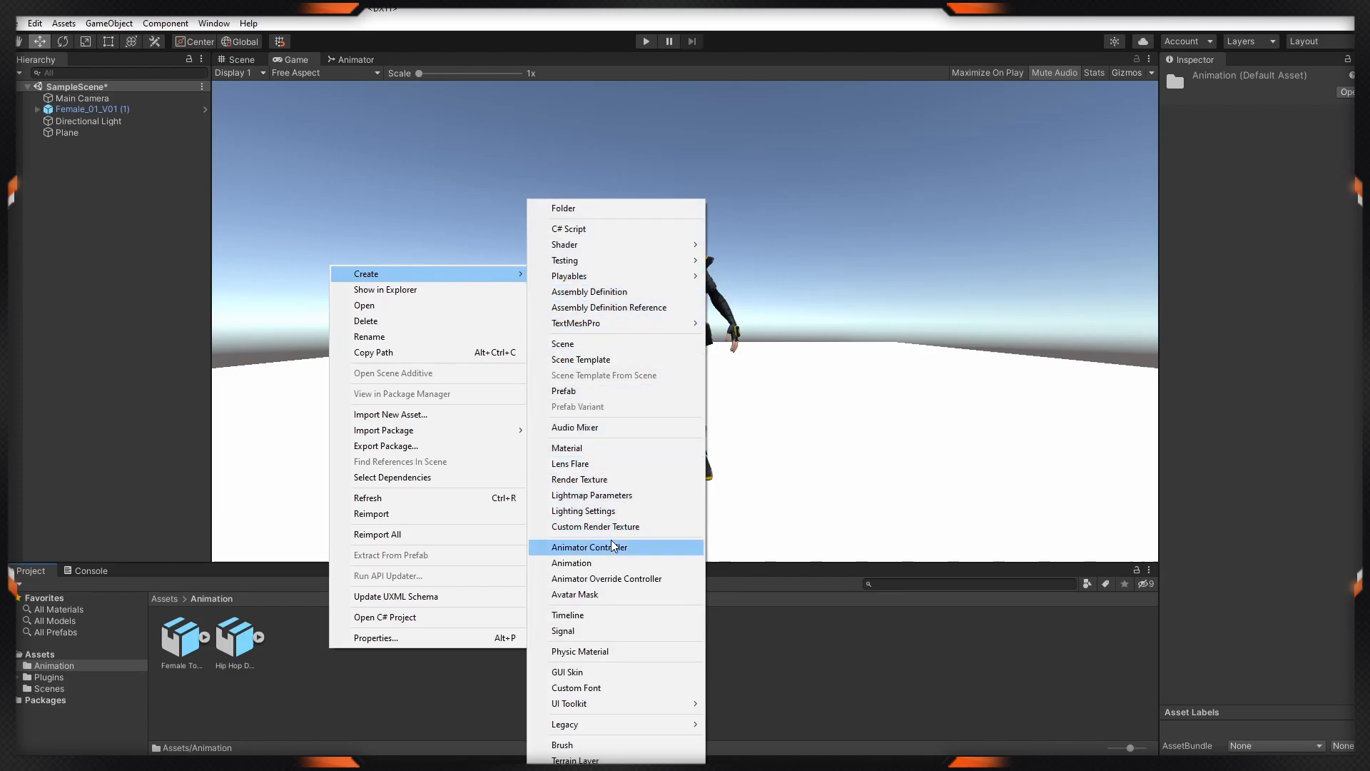
Step: Create the Character animator controller holding Walk and Dance states, with Walk selected
{"action": "left_click", "coordinate": [589, 546]}
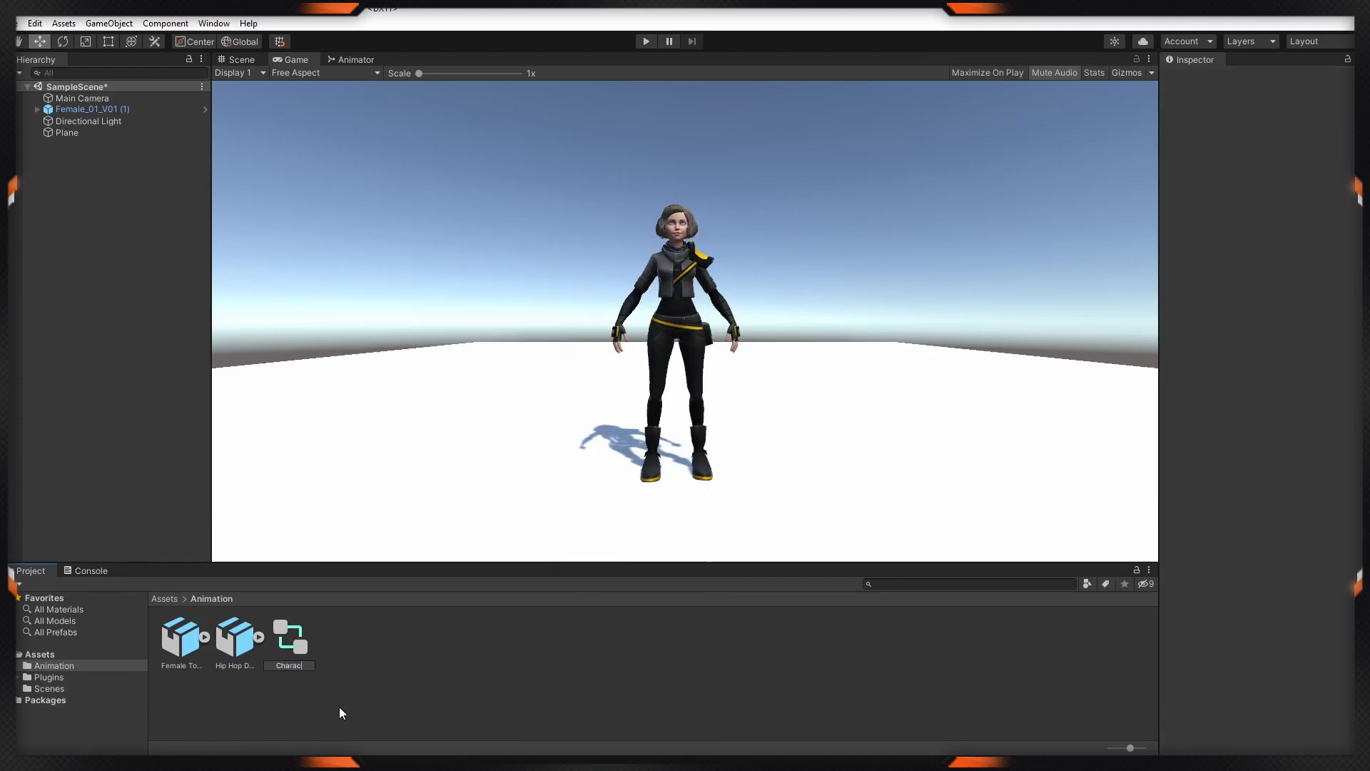
{"action": "left_click", "coordinate": [356, 59]}
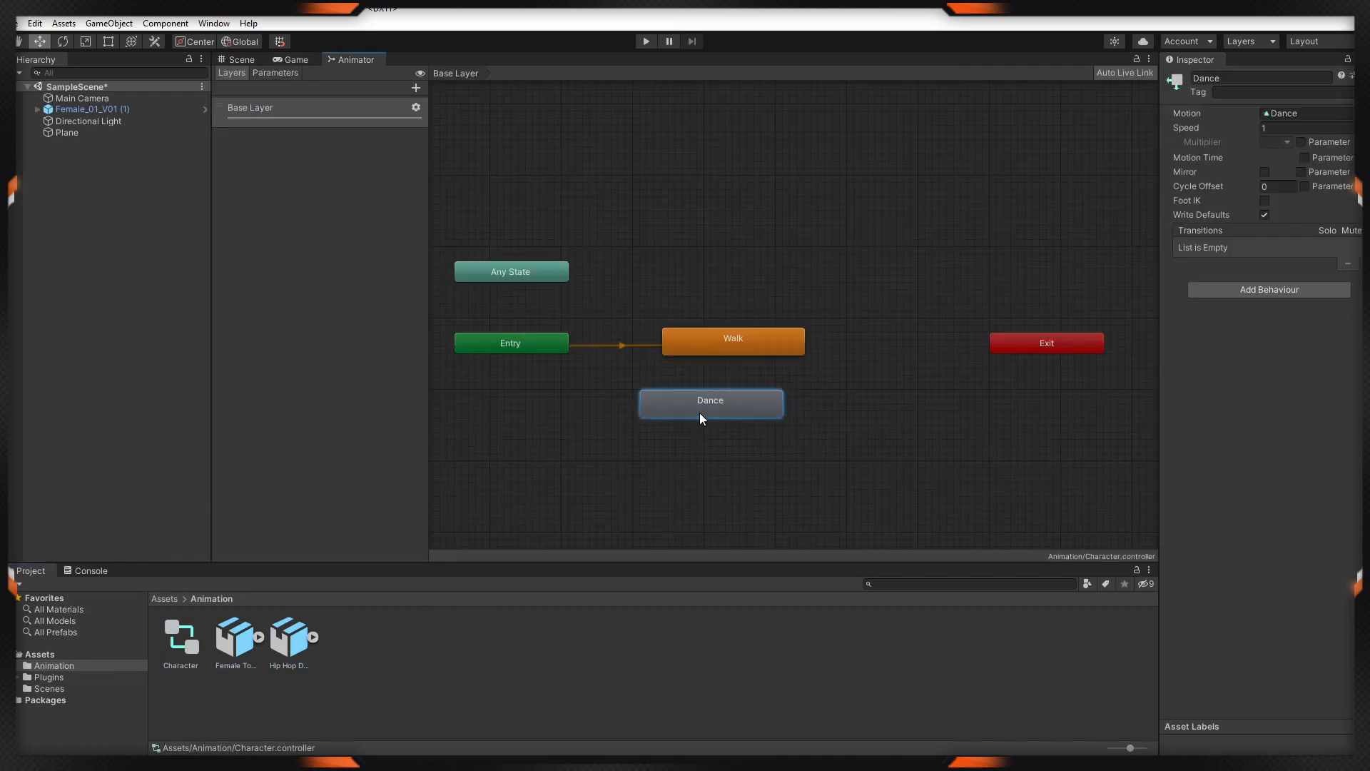
{"action": "left_click_drag", "start_coordinate": [710, 400], "coordinate": [781, 380]}
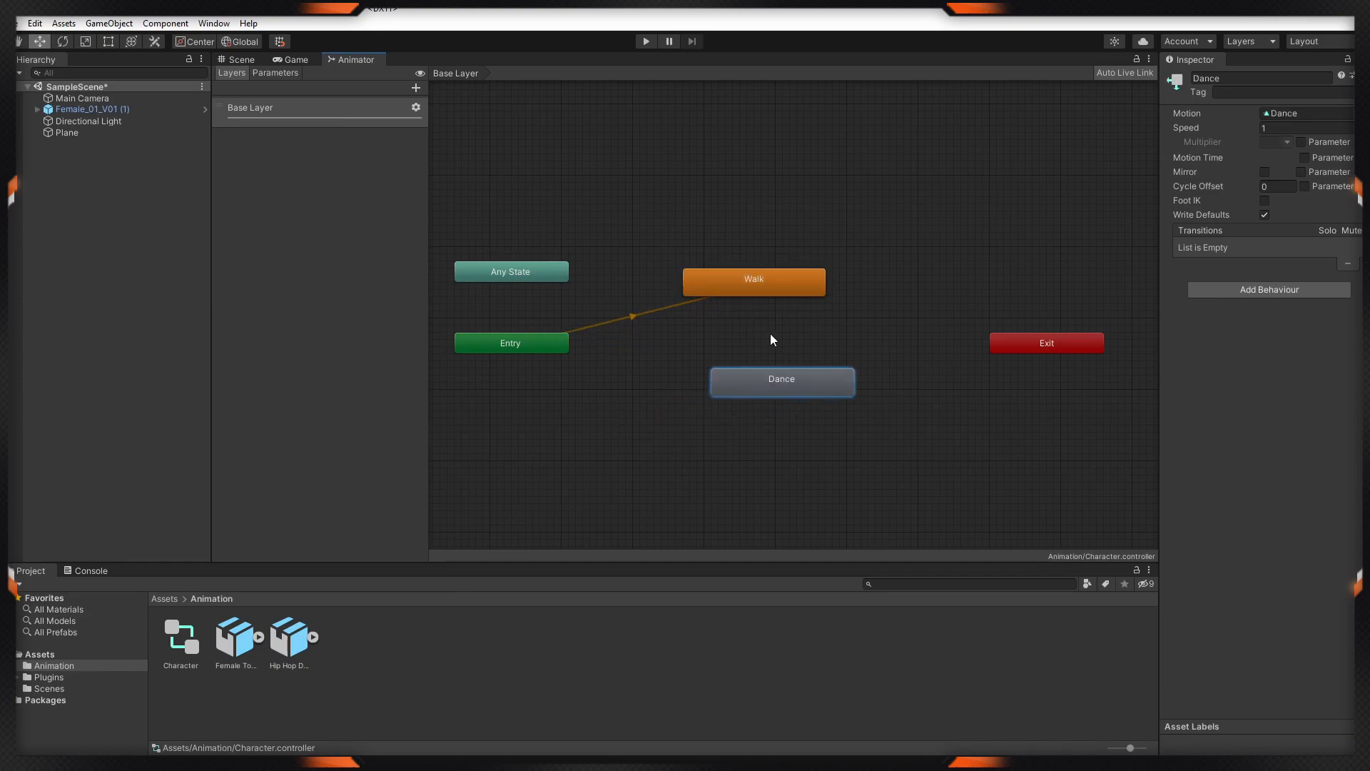
{"action": "left_click", "coordinate": [752, 280]}
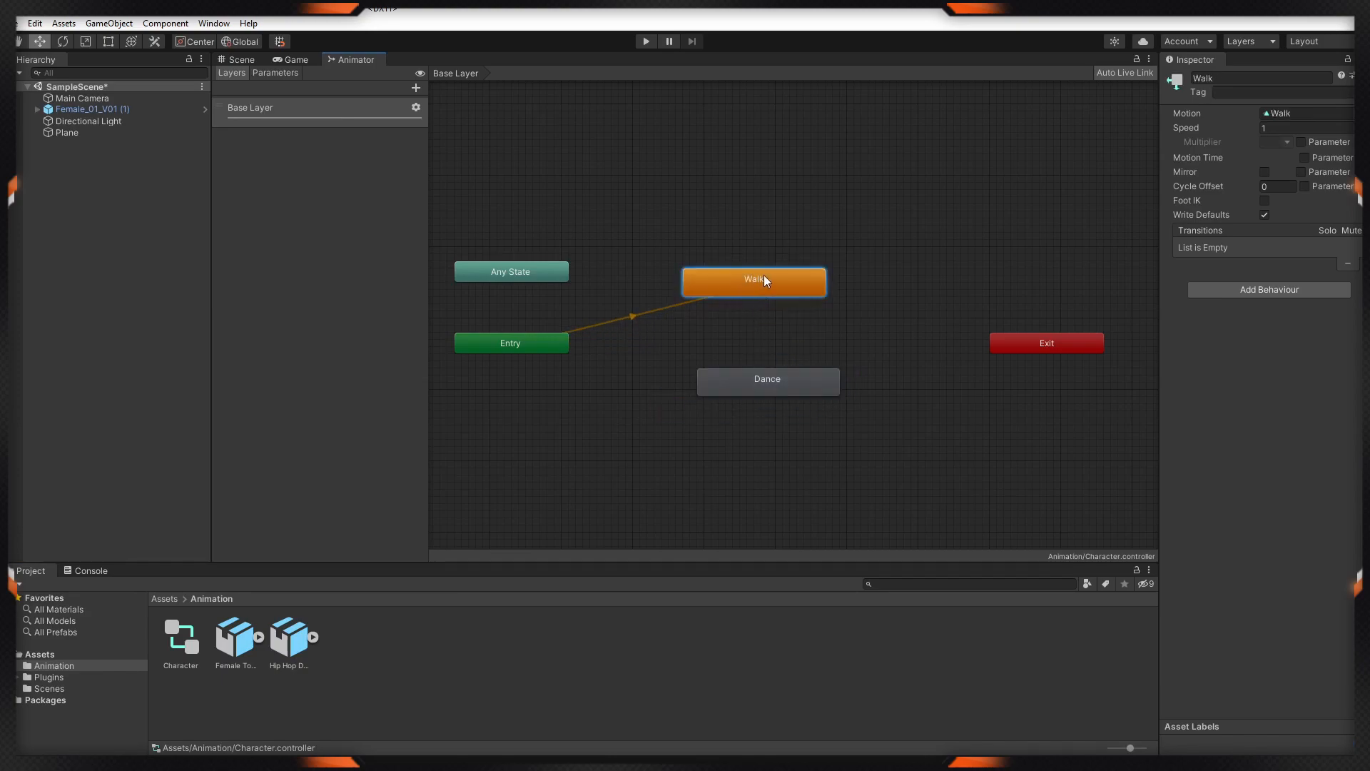
Step: Assign the Character controller to Female_01_V01's Animator component
{"action": "left_click", "coordinate": [294, 60]}
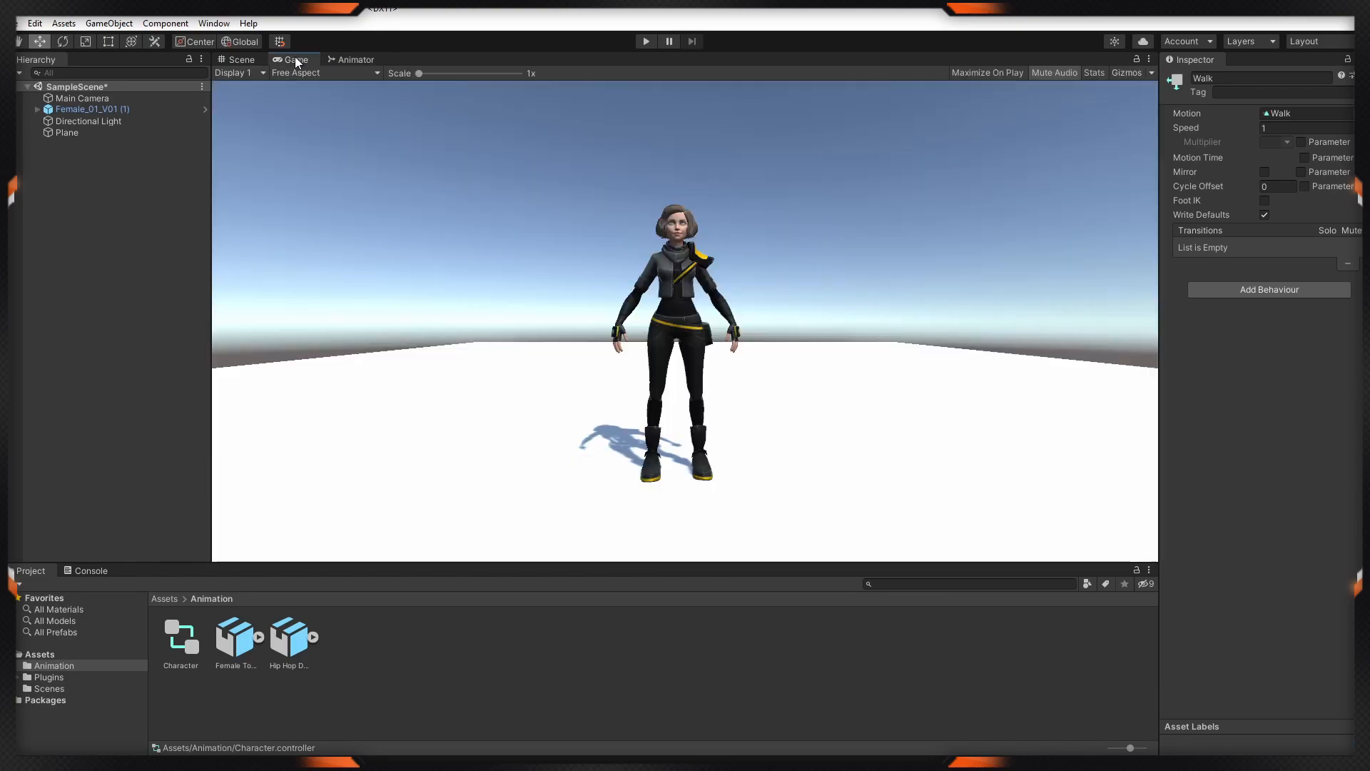
{"action": "left_click", "coordinate": [92, 108]}
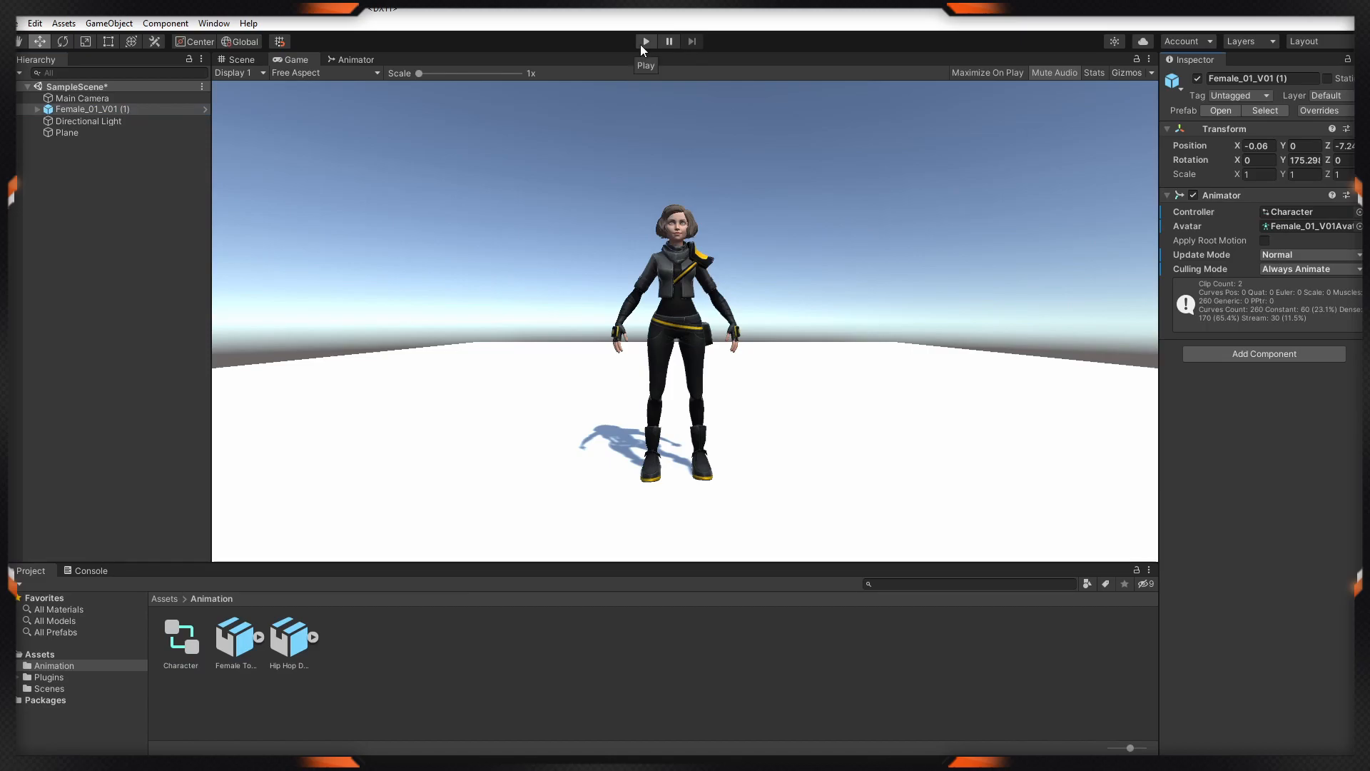
Step: Set Dance as the layer default state and play the scene to see the character dance
{"action": "left_click", "coordinate": [645, 42]}
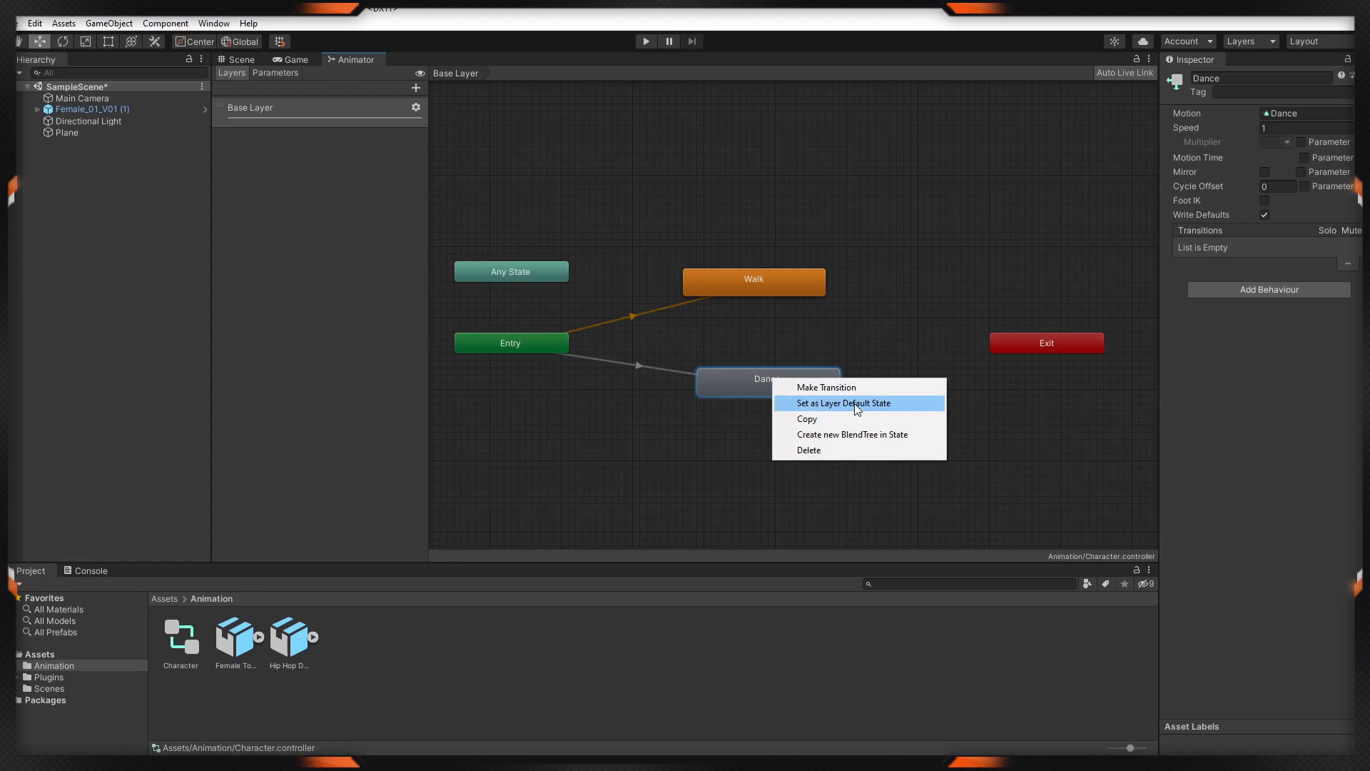
{"action": "left_click", "coordinate": [843, 402]}
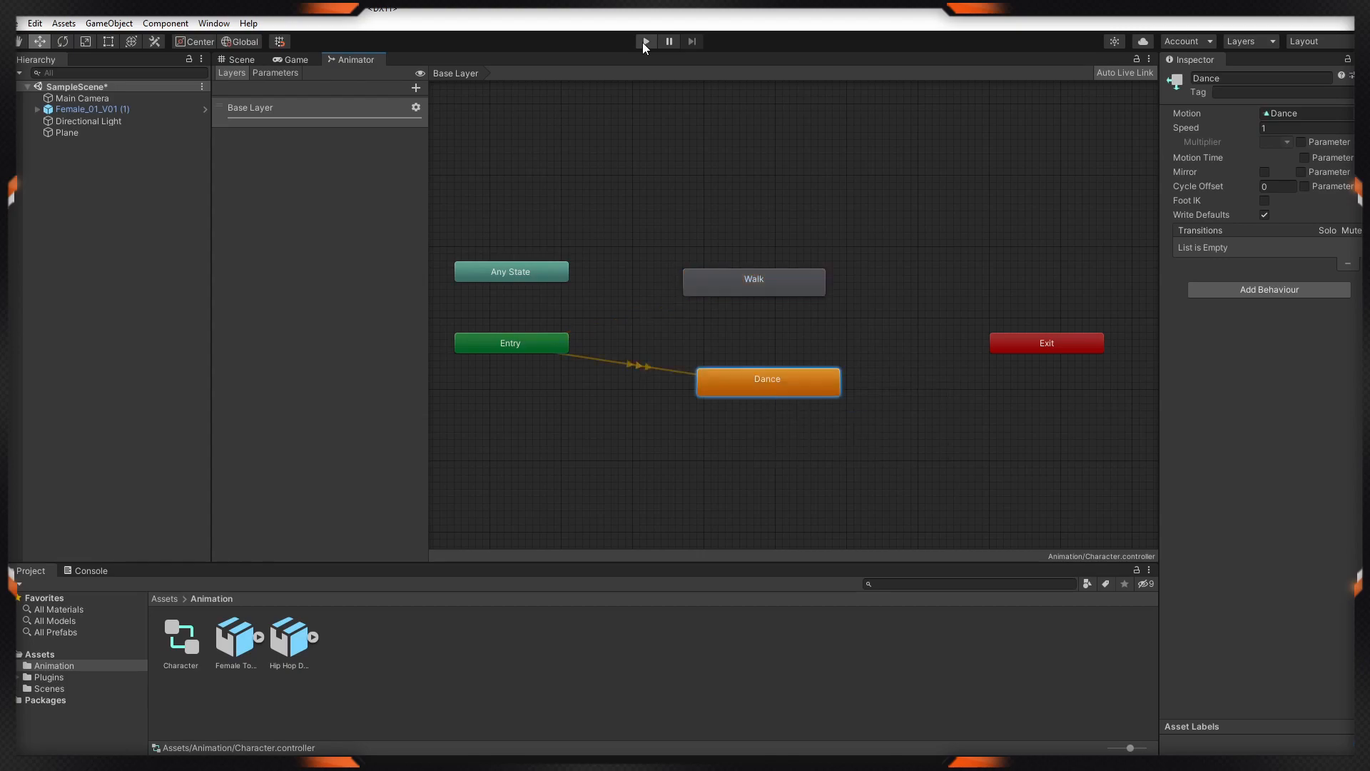
{"action": "left_click", "coordinate": [645, 41]}
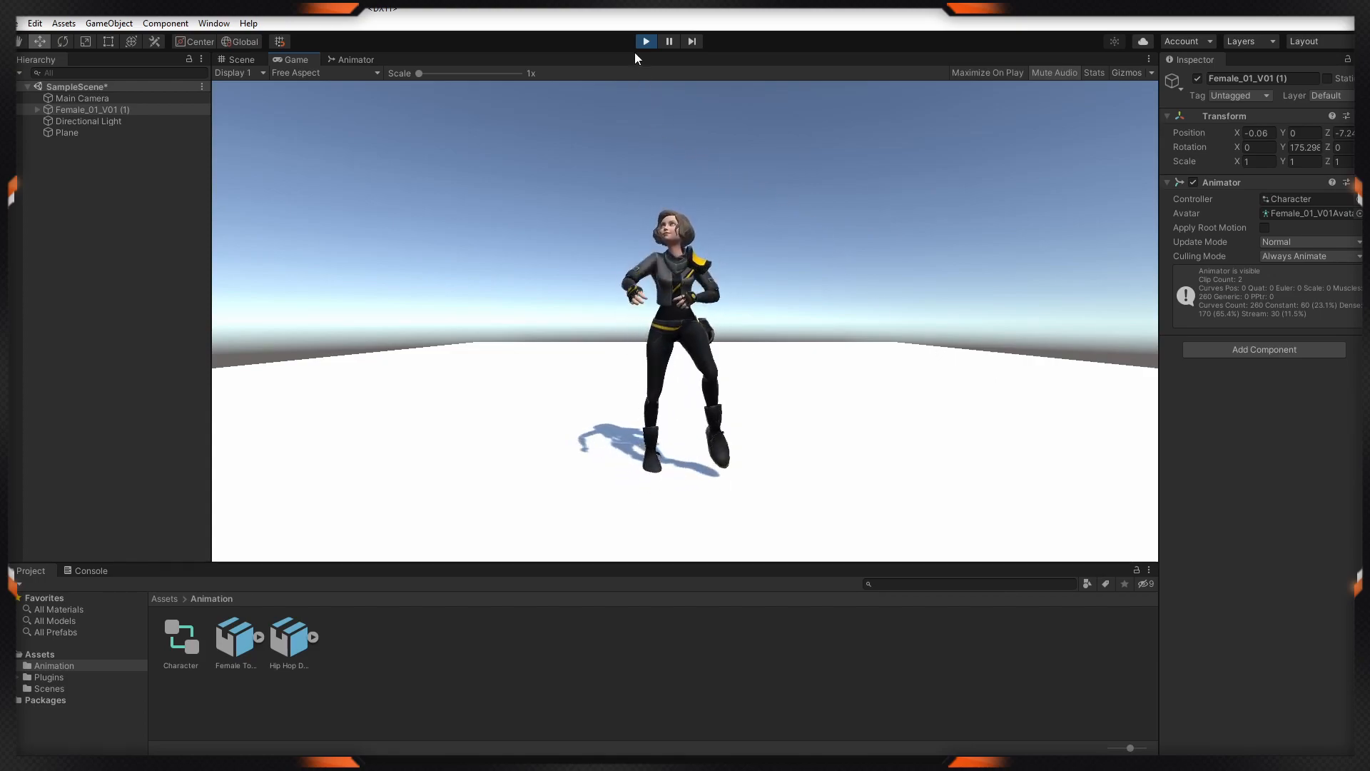
{"action": "left_click", "coordinate": [645, 41]}
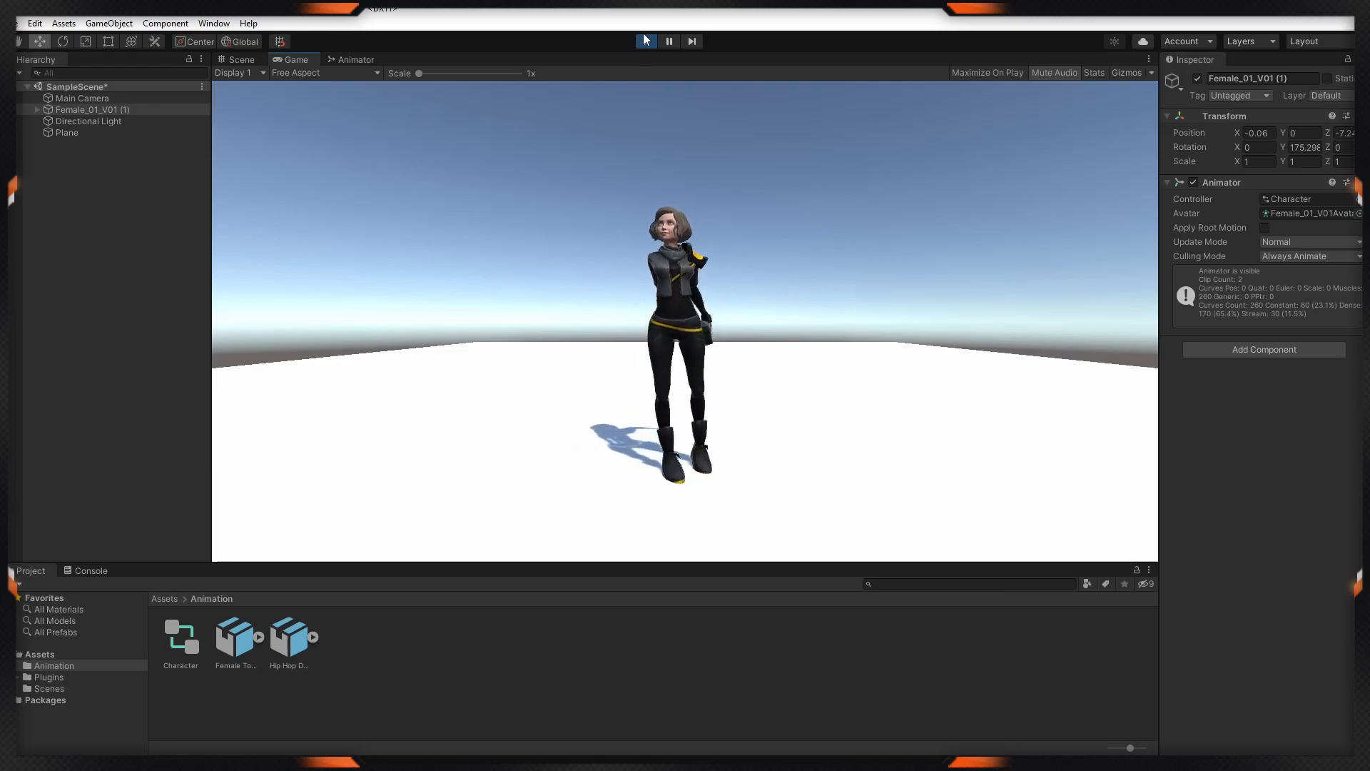